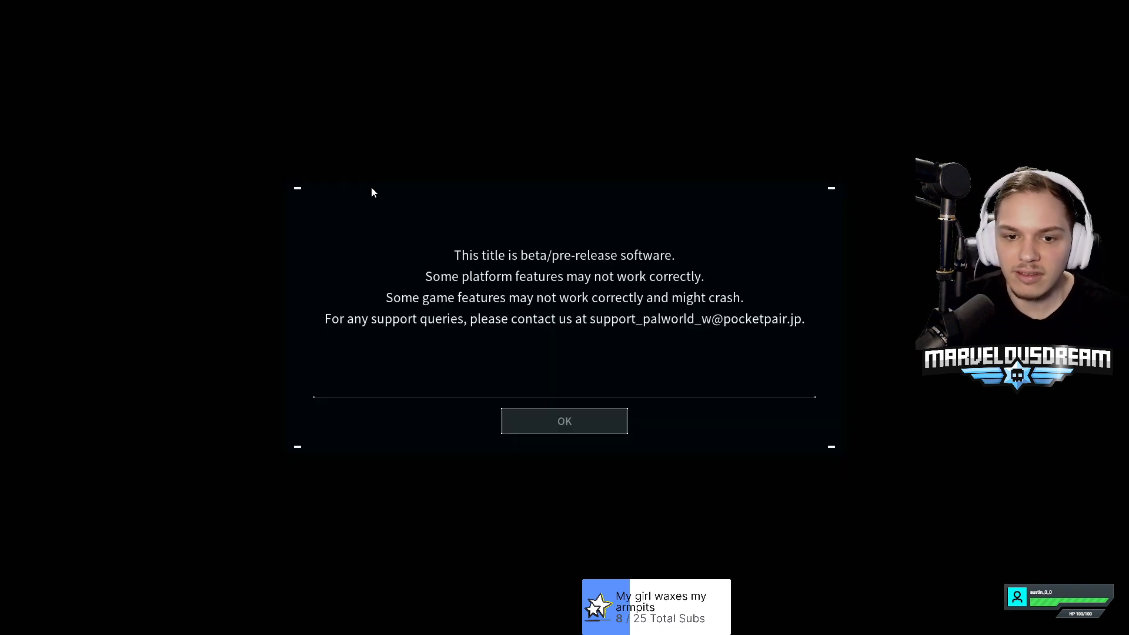
Dismiss Palworld's beta software notice with OK.
{"action": "left_click", "coordinate": [564, 421]}
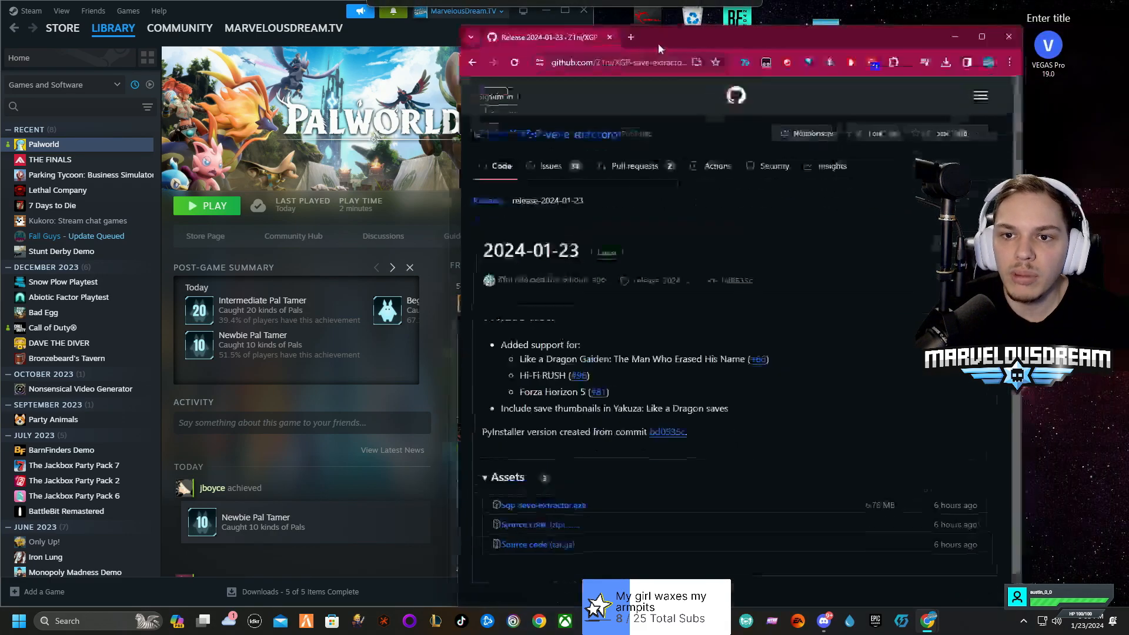
Maximize the release page and download xgp-save-extractor.exe from Assets.
{"action": "left_click", "coordinate": [981, 36]}
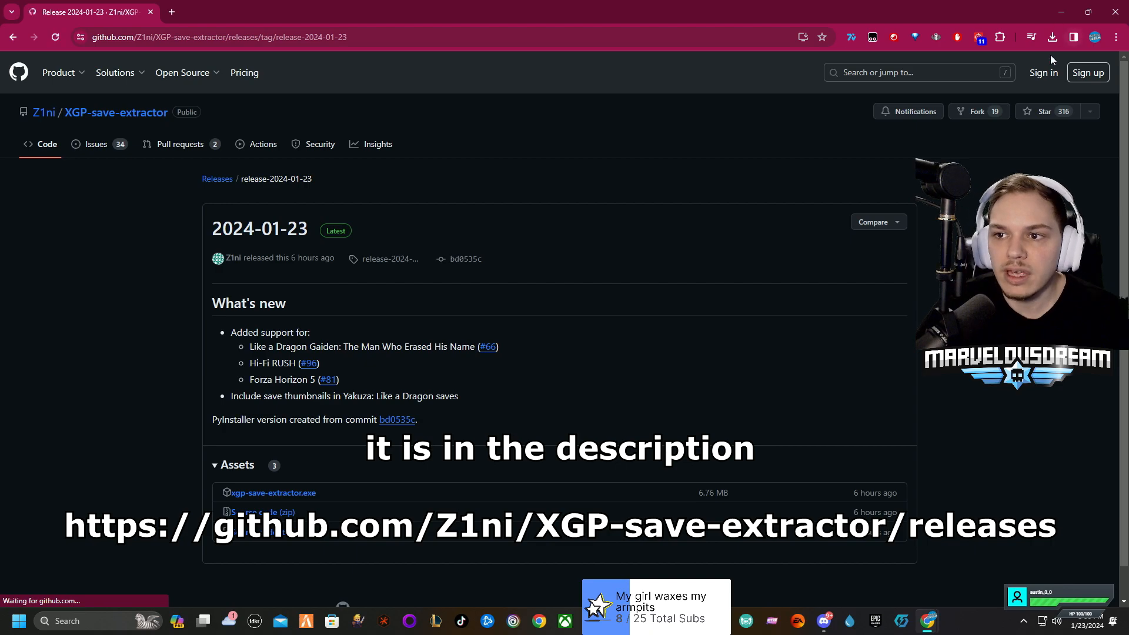
{"action": "left_click", "coordinate": [1052, 37]}
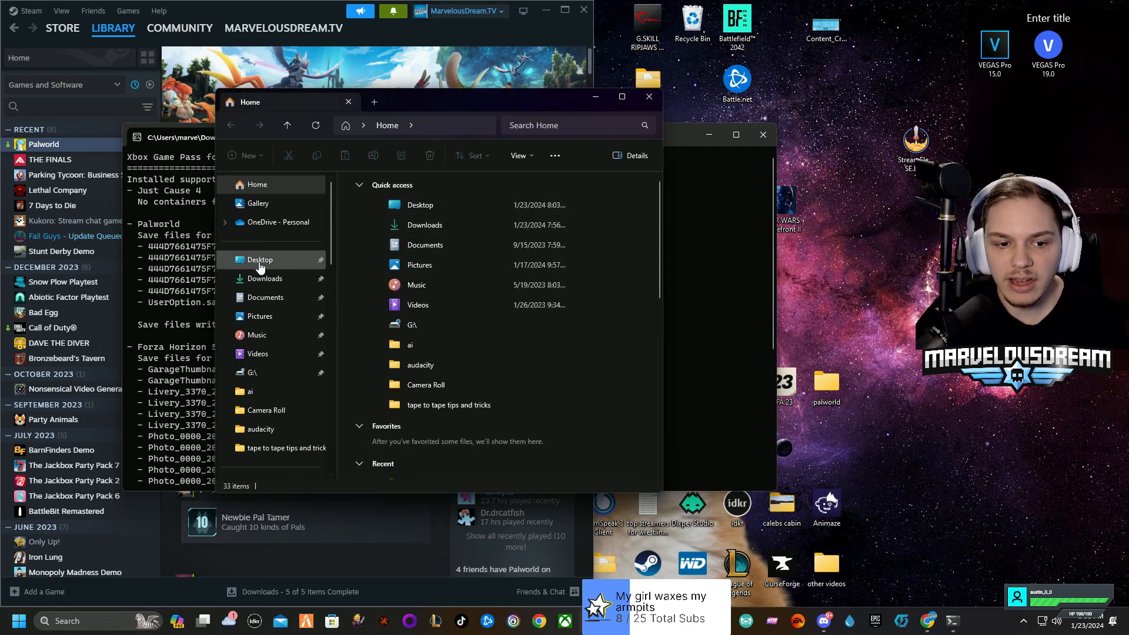
From Downloads, reach the extracted Palworld save folder with Players and the .sav files.
{"action": "left_click", "coordinate": [263, 278]}
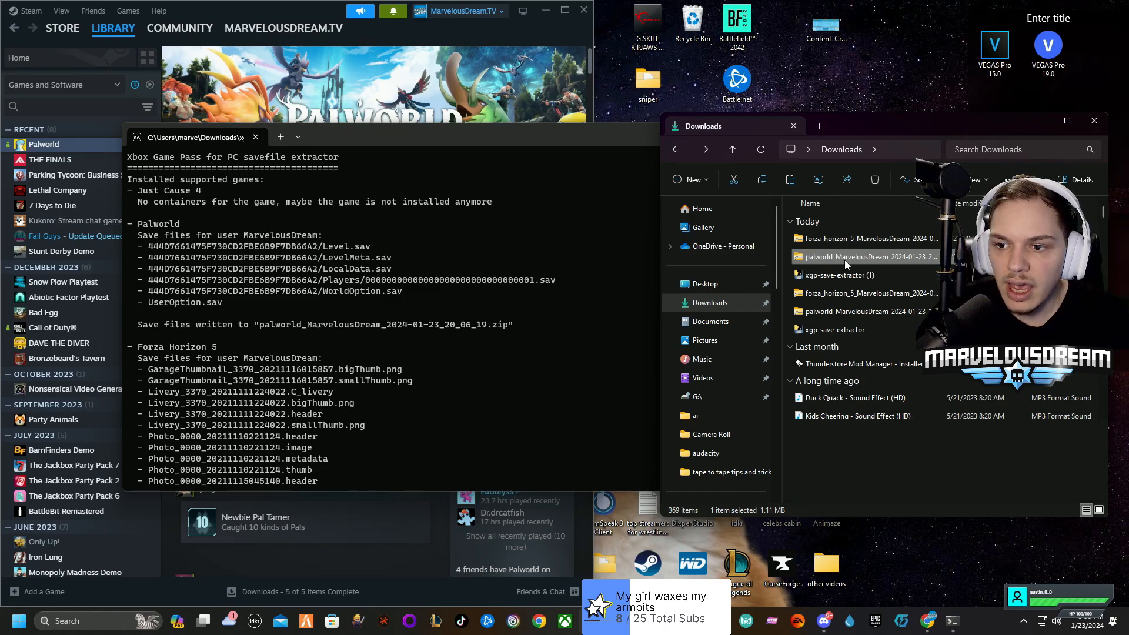
{"action": "double_click", "coordinate": [868, 256]}
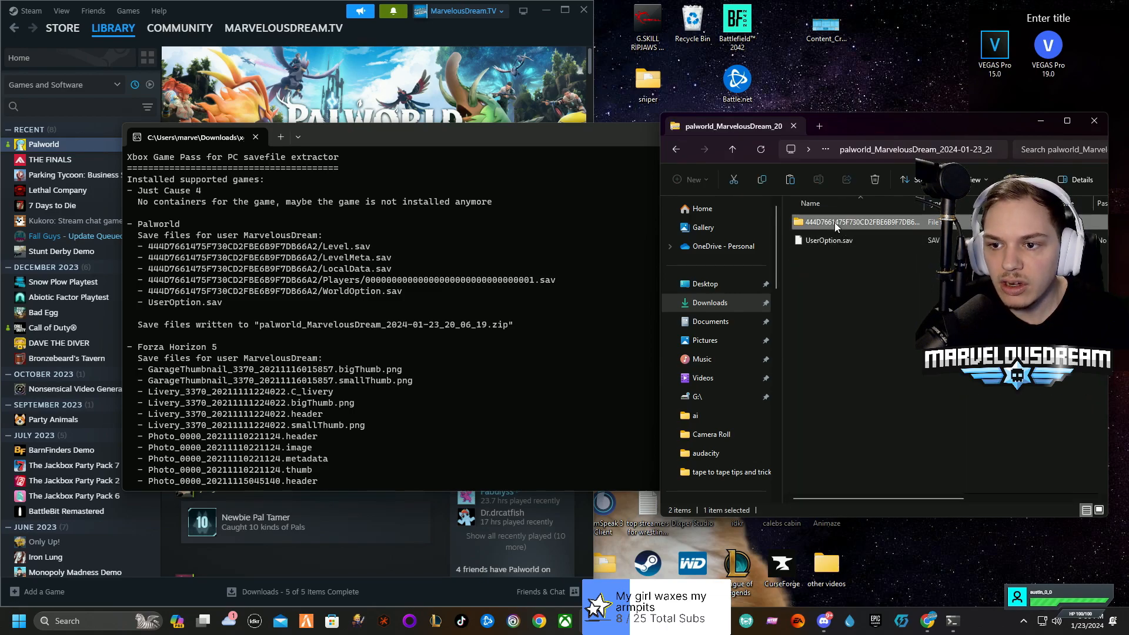
{"action": "double_click", "coordinate": [857, 222]}
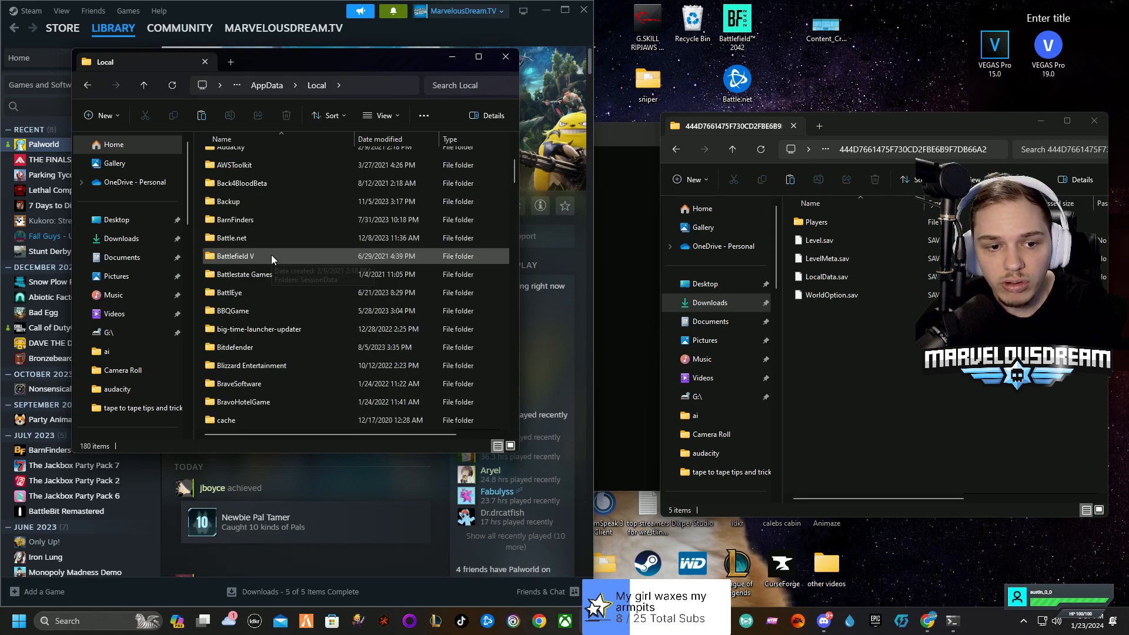
Navigate Pal > Saved > SaveGames into the Steam ID save folder.
{"action": "scroll", "scroll_direction": "down", "scroll_amount": 3}
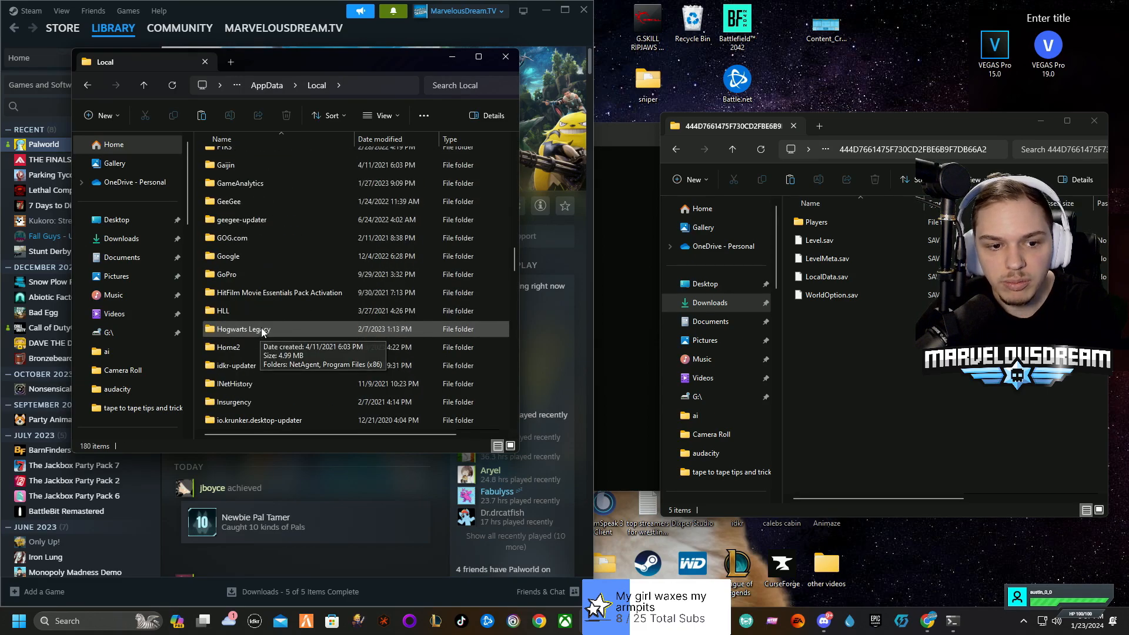
{"action": "scroll", "scroll_direction": "down", "scroll_amount": 3}
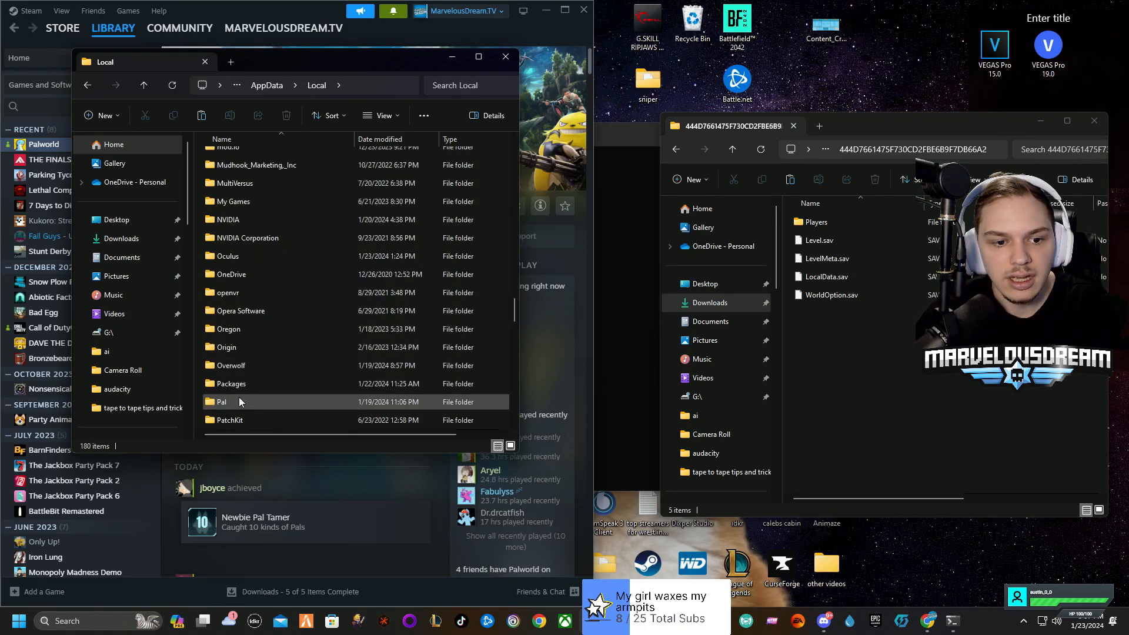
{"action": "double_click", "coordinate": [221, 402]}
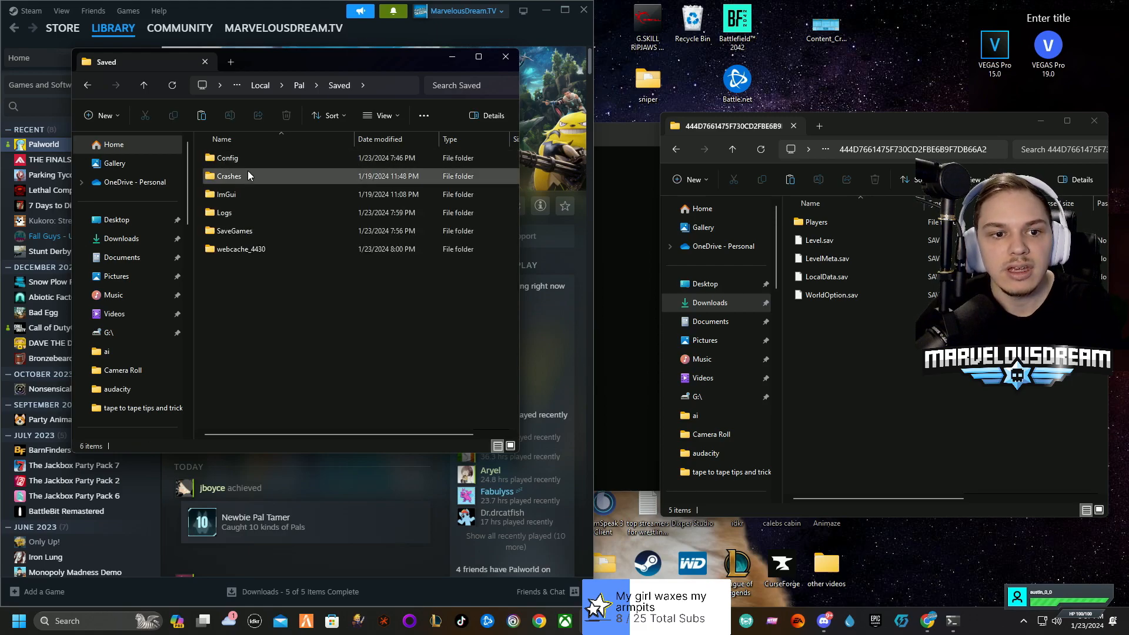
{"action": "double_click", "coordinate": [235, 231]}
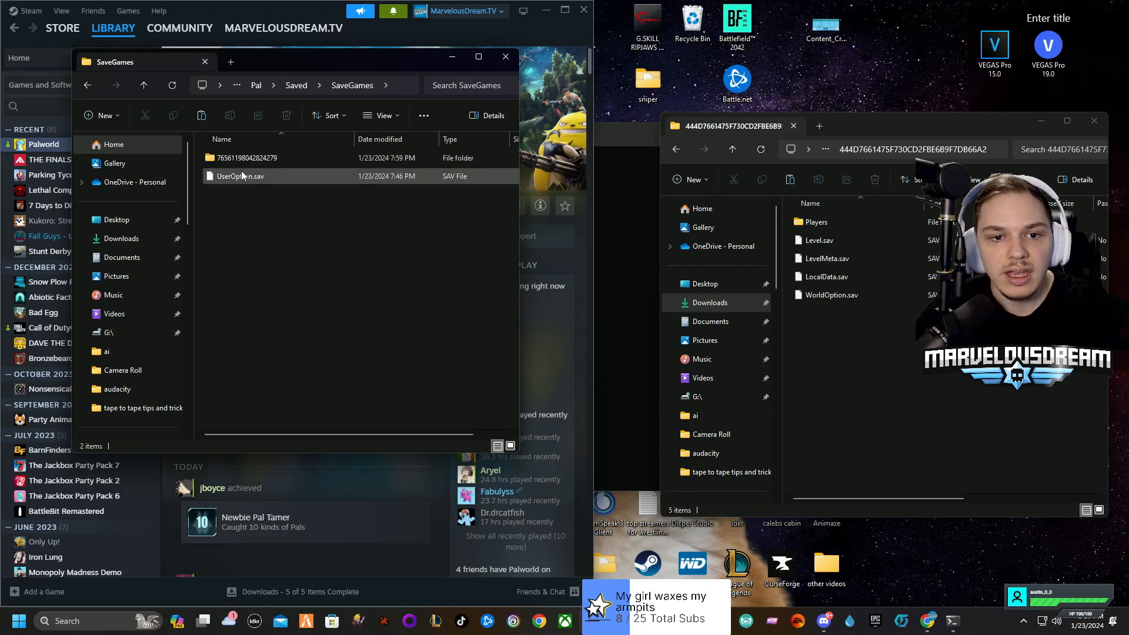
{"action": "double_click", "coordinate": [248, 157]}
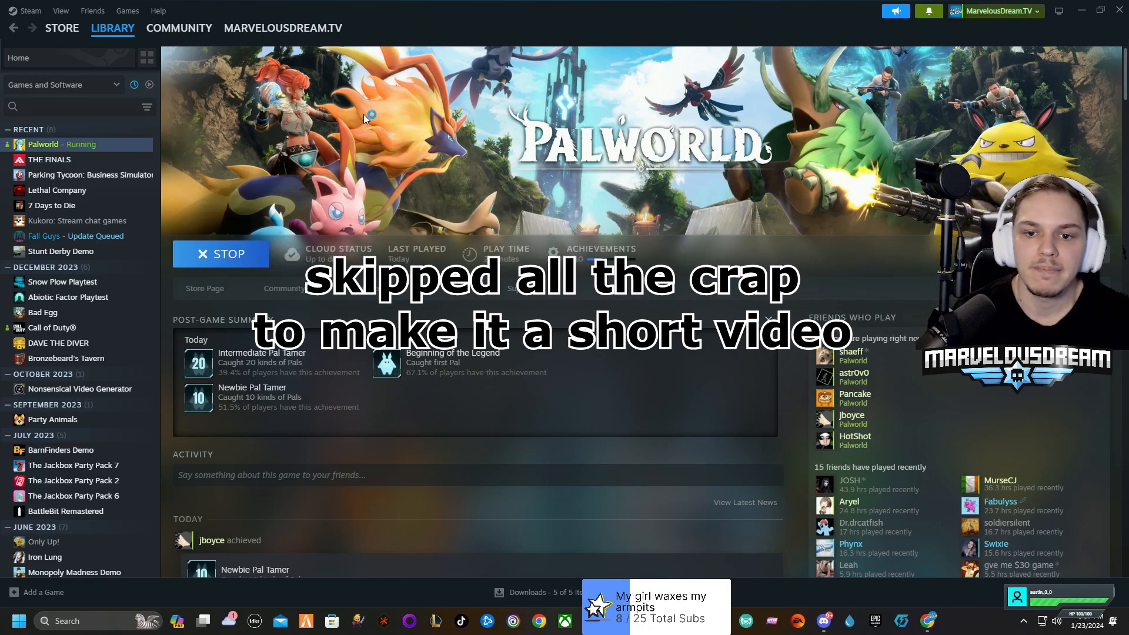
Quit the running Palworld game and confirm with Yes.
{"action": "left_click", "coordinate": [220, 254]}
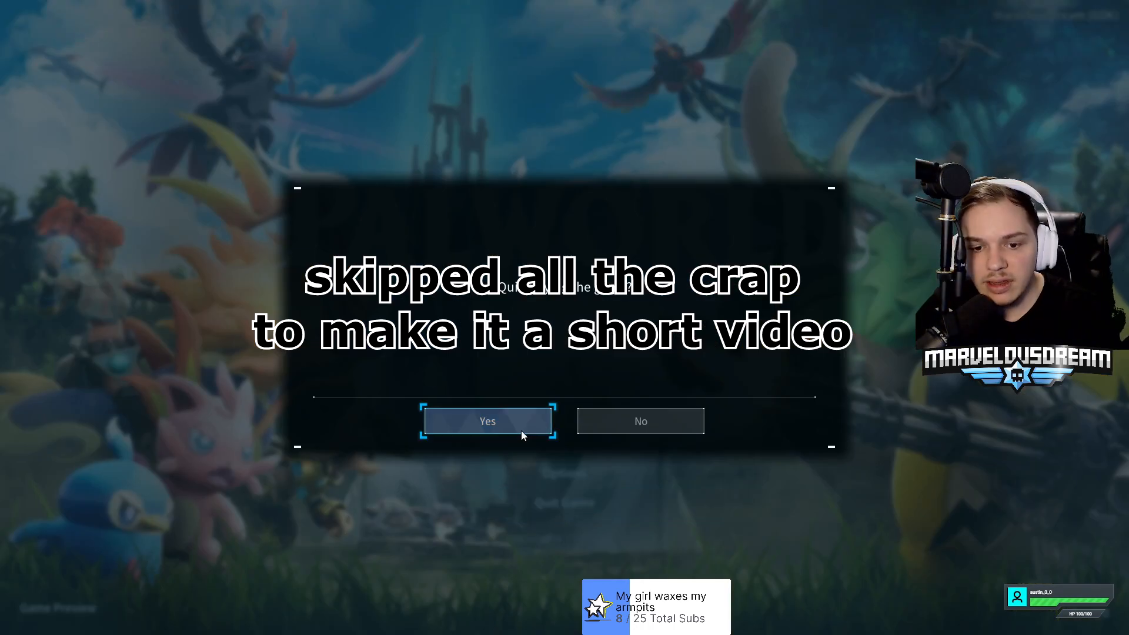
{"action": "left_click", "coordinate": [487, 421]}
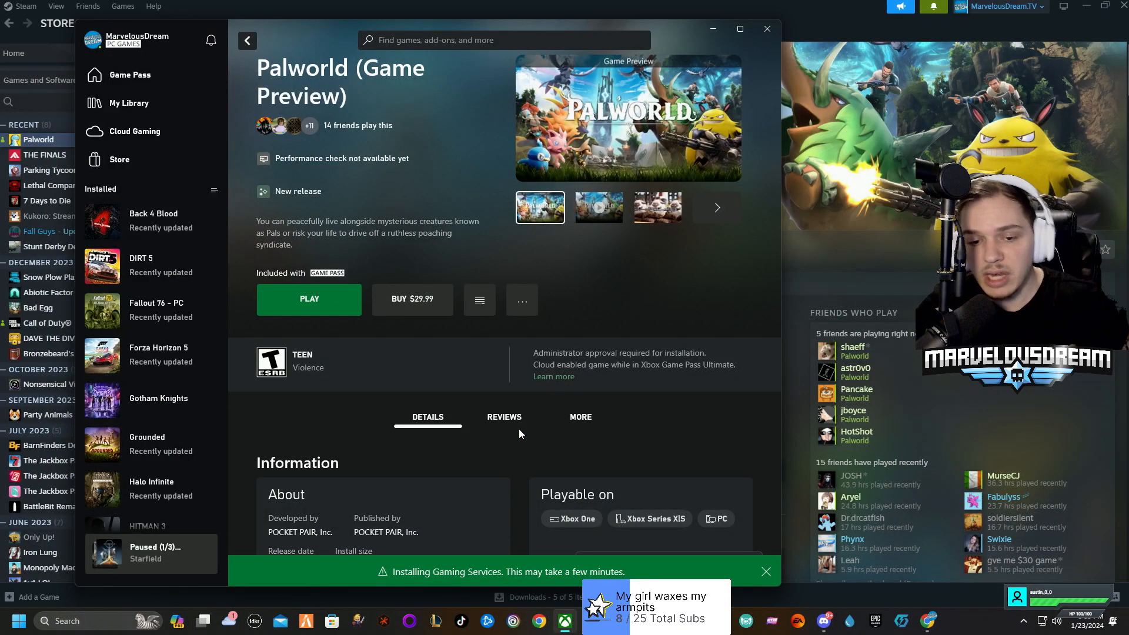
{"action": "mouse_move", "coordinate": [767, 29]}
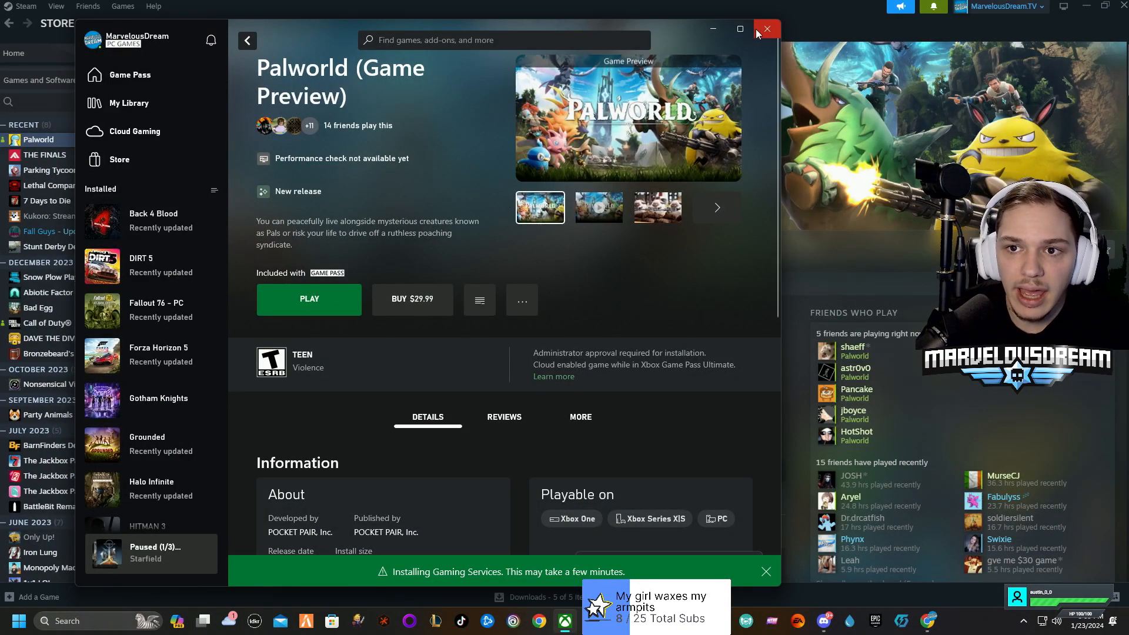
Close the Xbox app, leaving Steam's Palworld library page showing.
{"action": "left_click", "coordinate": [765, 28]}
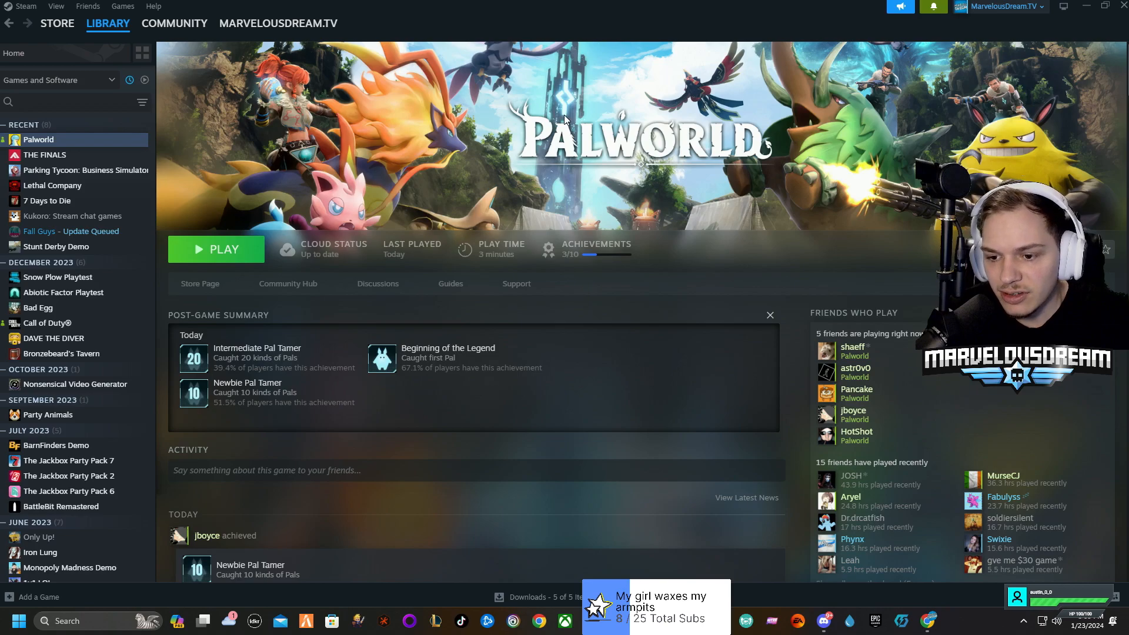